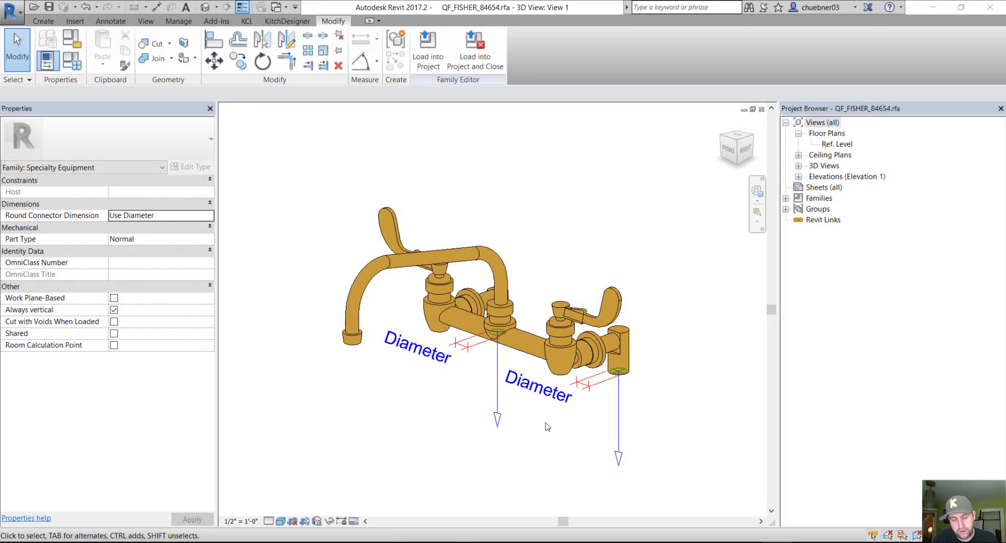
mouse_move(595, 391)
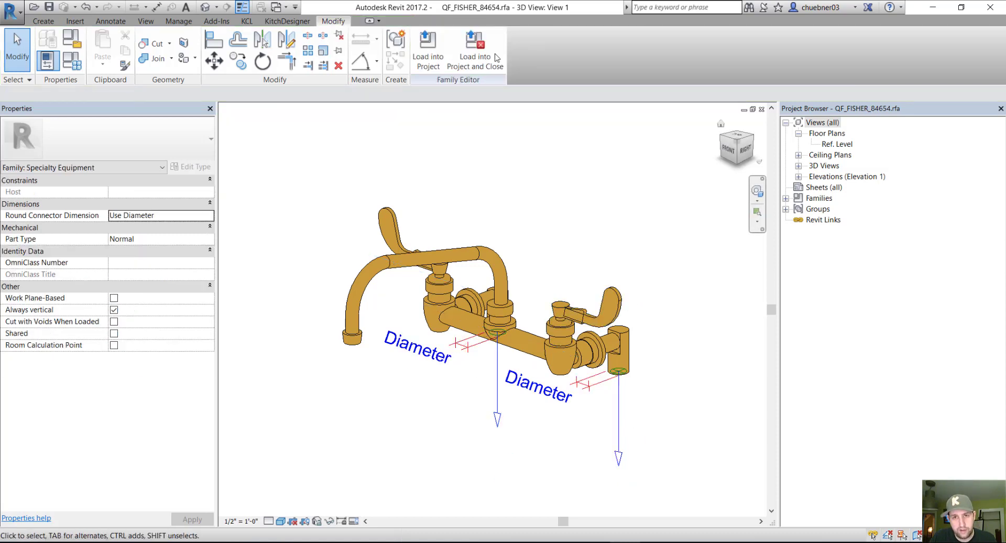
- Start loading the edited faucet family into the open project and sink family
left_click(277, 6)
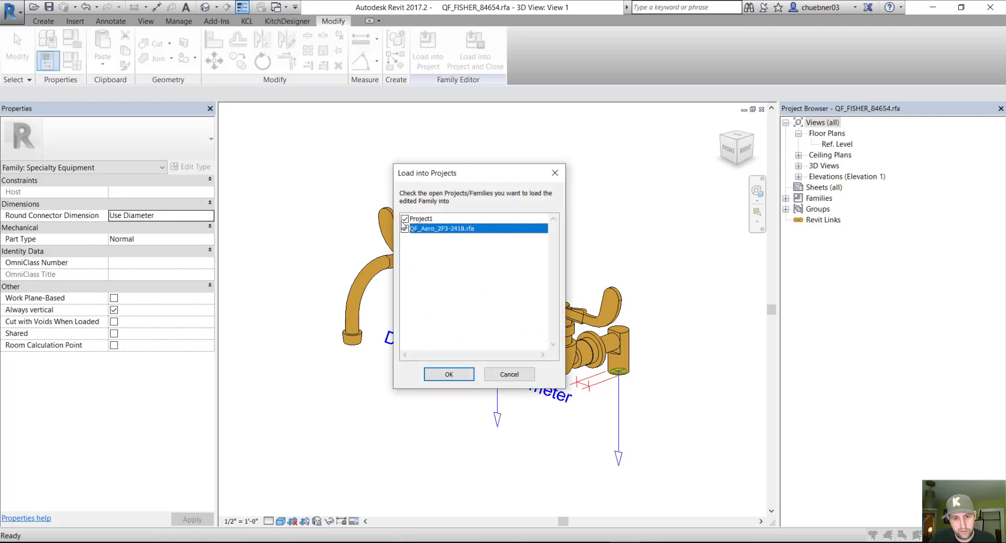
- Confirm the load, save the faucet family, and view it behind the middle basin
left_click(449, 375)
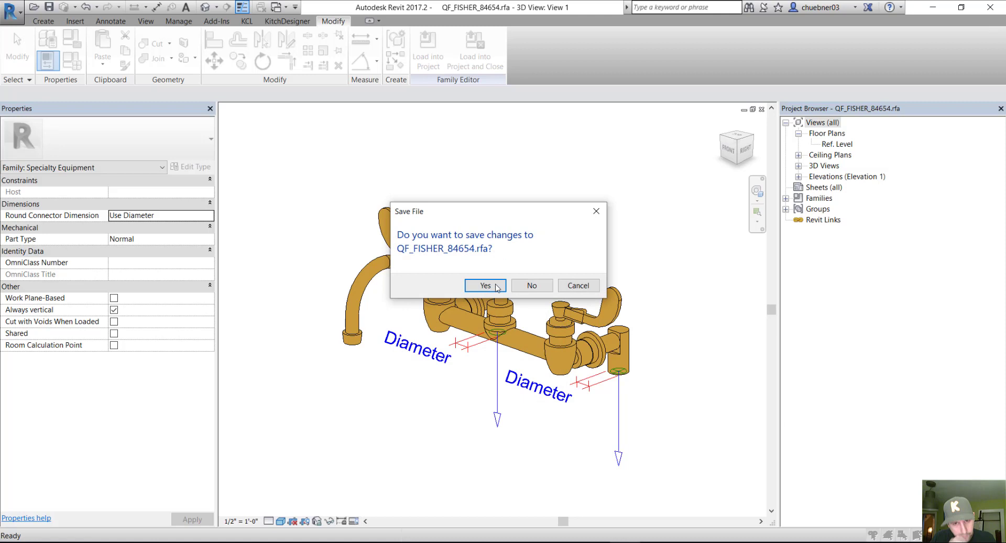
left_click(484, 286)
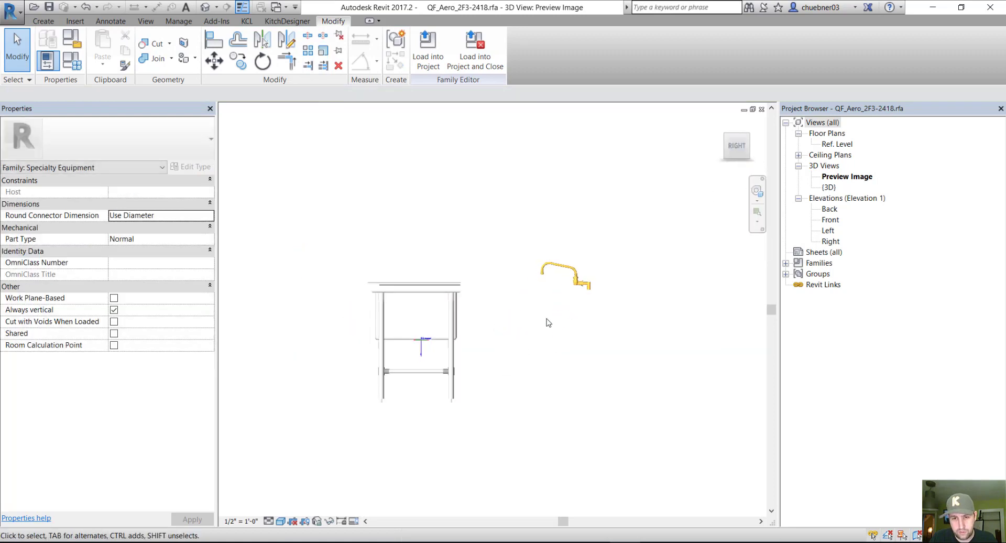
left_click(562, 281)
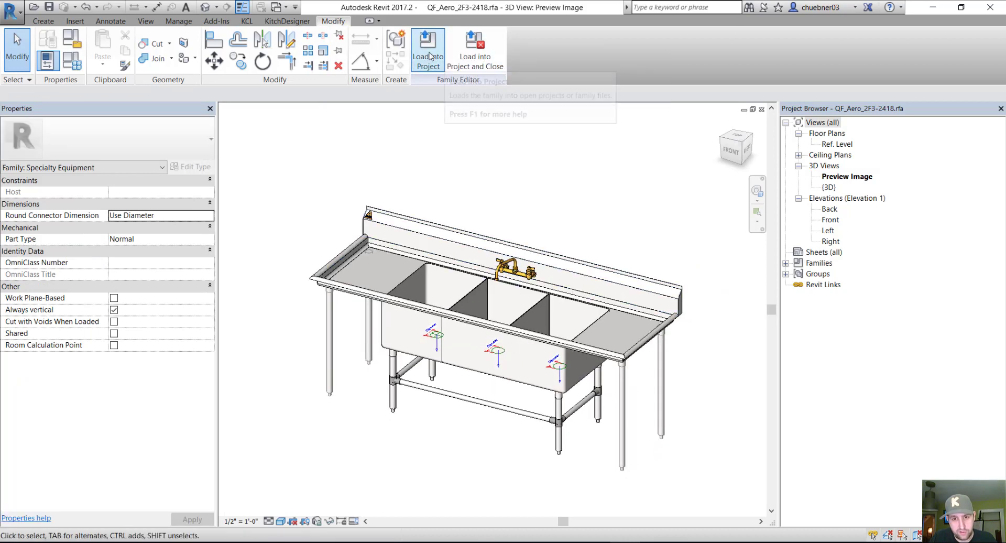
- Load the sink family into the project, overwriting the existing version
left_click(428, 47)
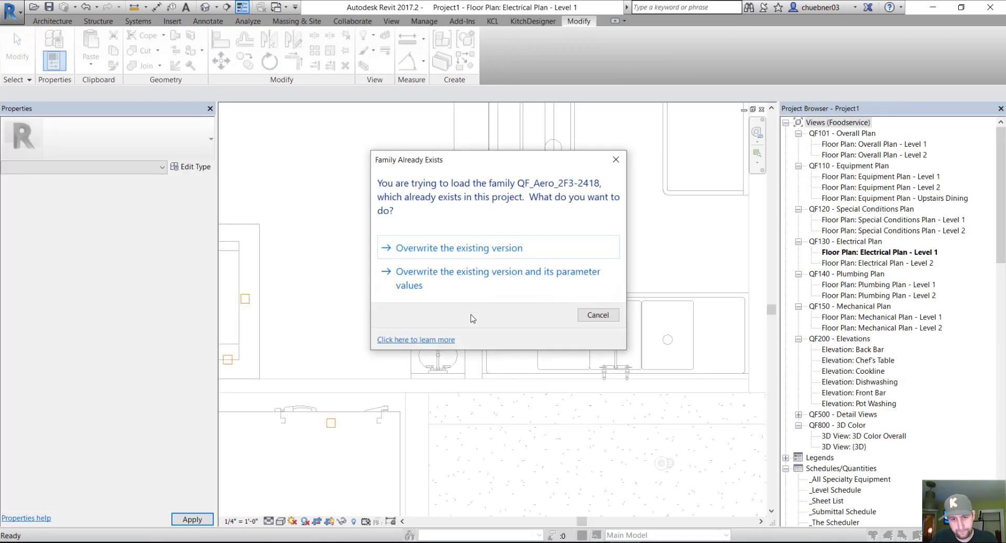
left_click(458, 248)
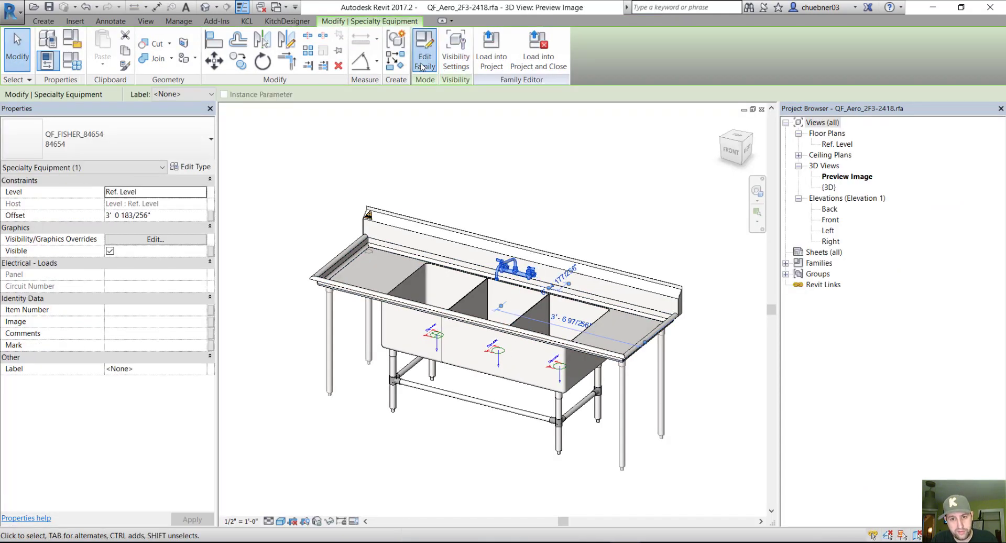
- Edit the nested faucet family and mark it Shared in Family Category and Parameters
left_click(425, 47)
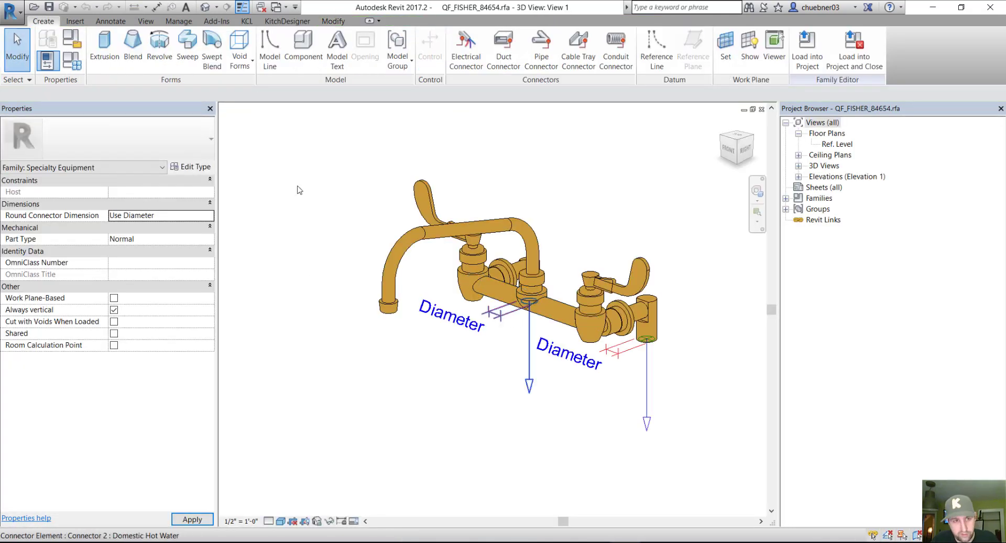
mouse_move(71, 45)
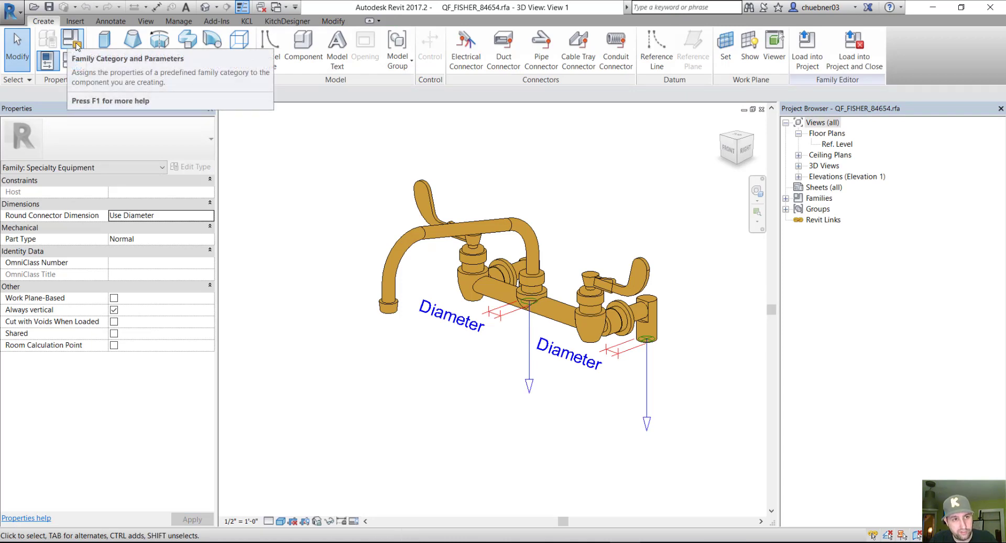
left_click(69, 40)
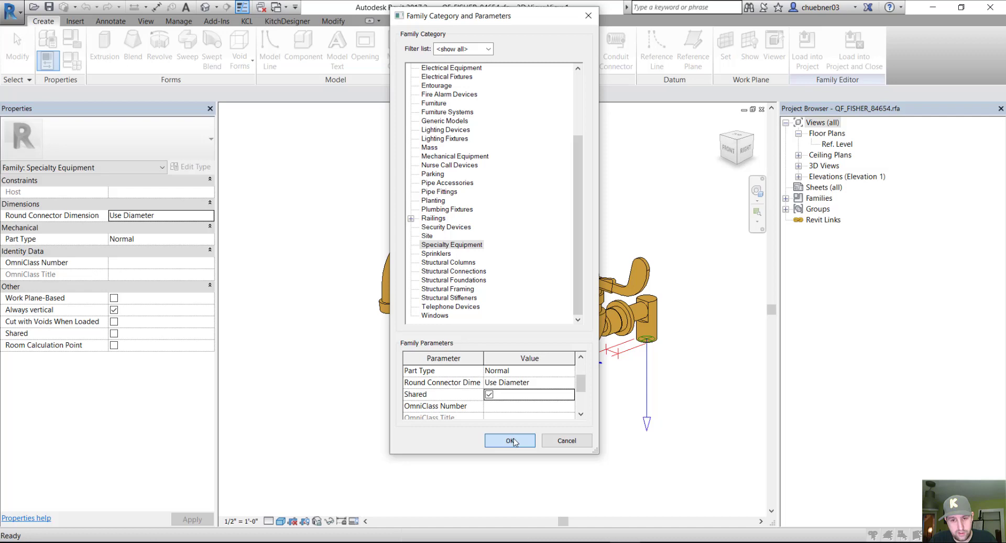
left_click(509, 440)
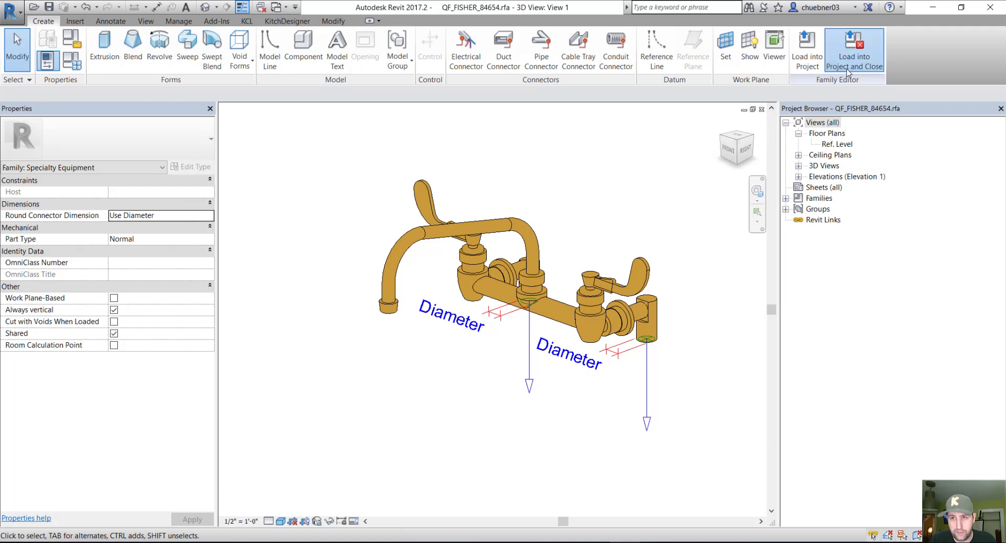
- Load the shared faucet back into the sink family and close it
left_click(851, 47)
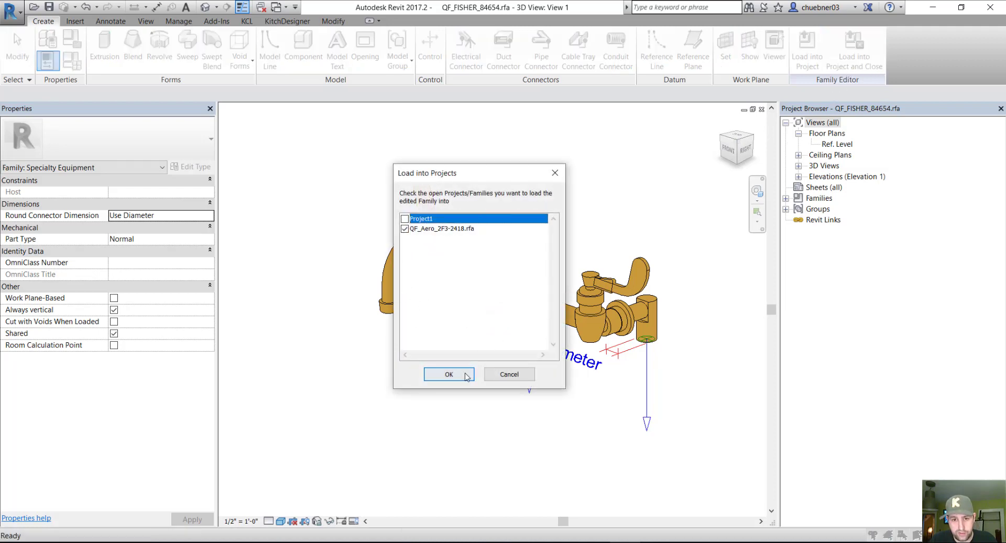
left_click(449, 375)
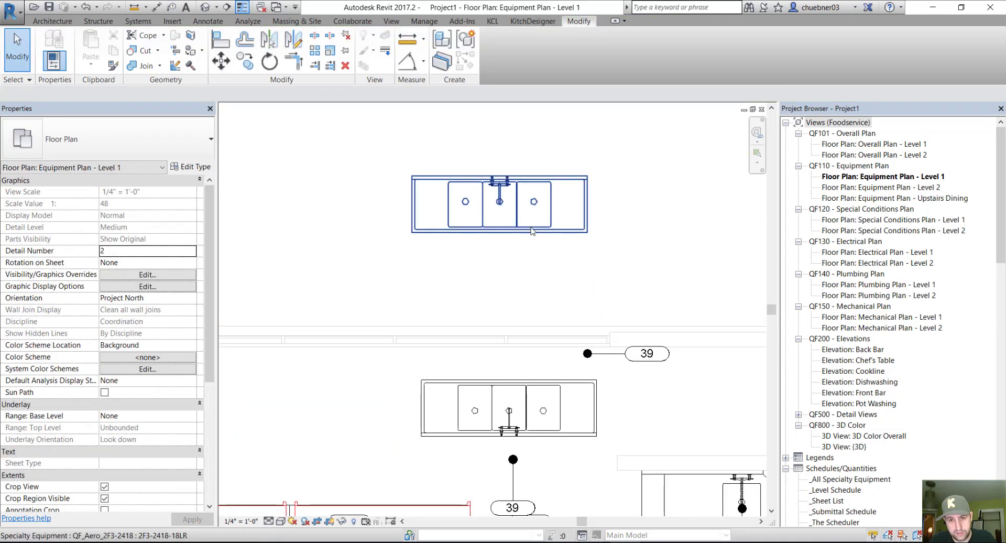
- Select the placed sink in the equipment plan and edit its family
left_click(499, 202)
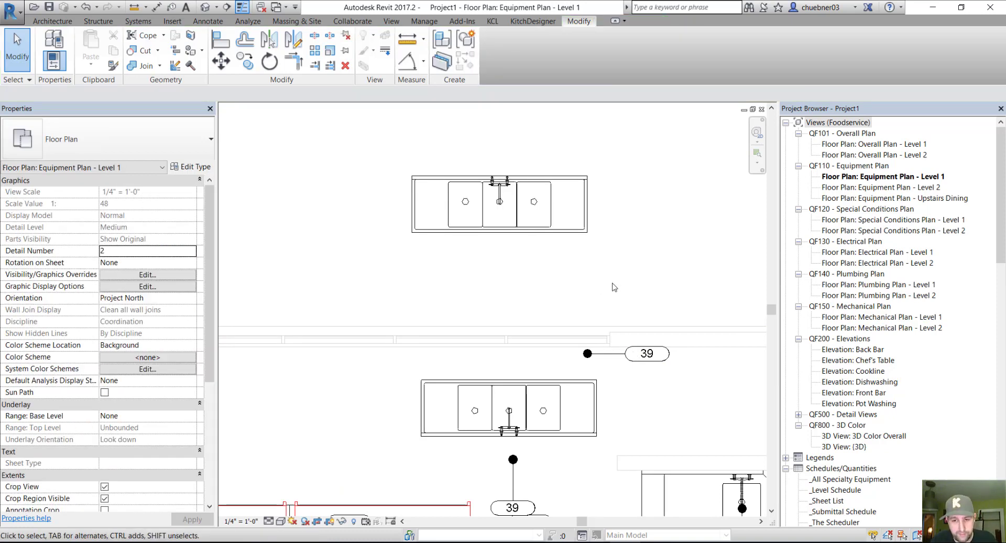
left_click(499, 203)
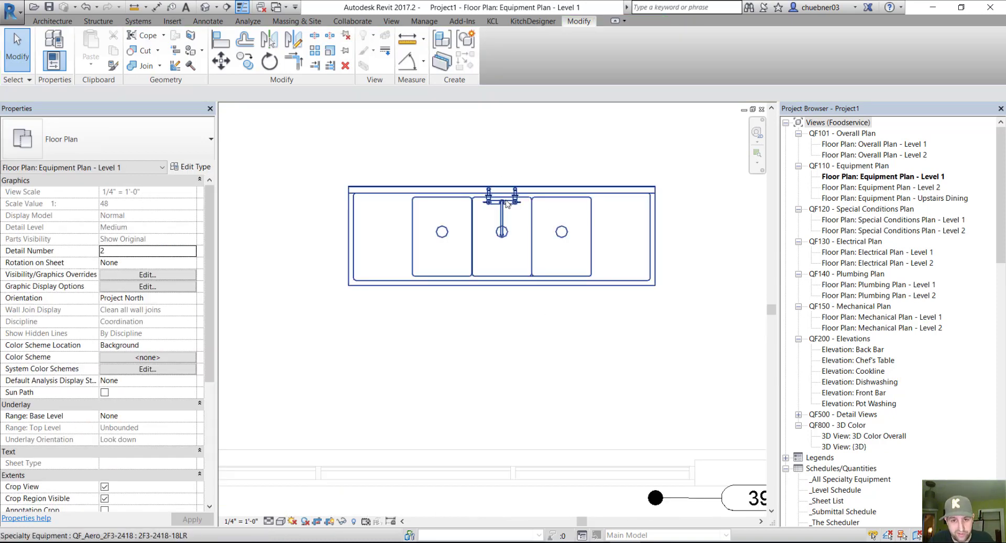
scroll("down", 3)
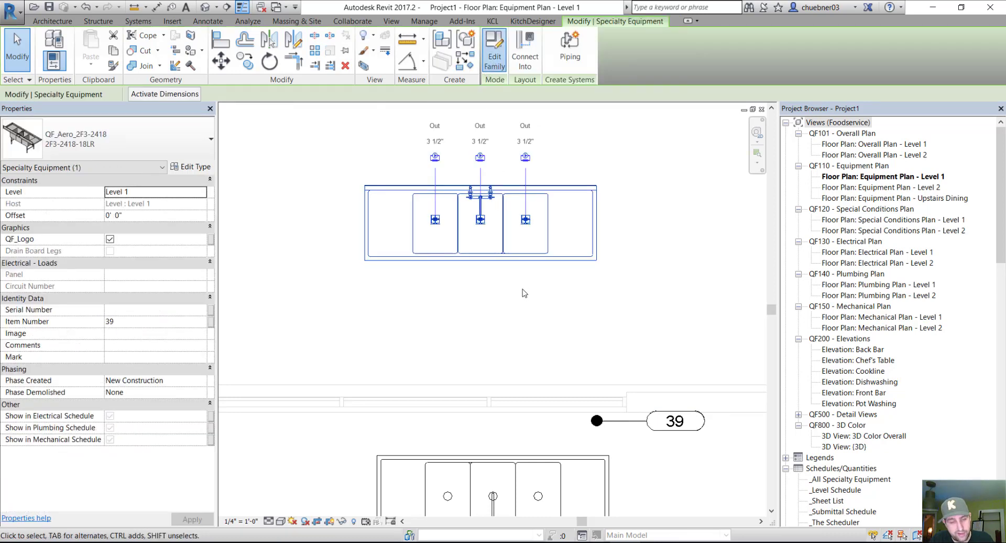
left_click(495, 51)
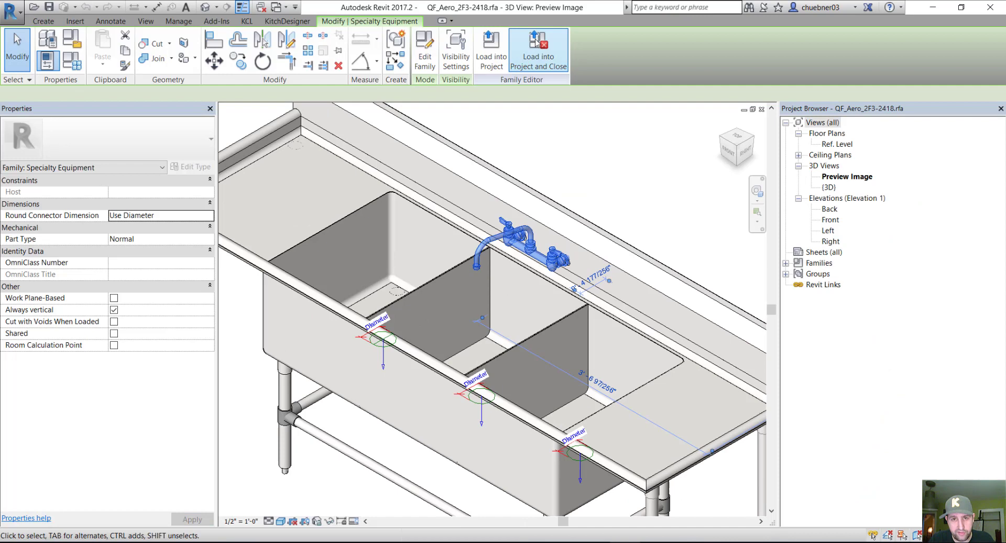
- Edit the nested faucet and load it back into the sink family only
left_click(539, 47)
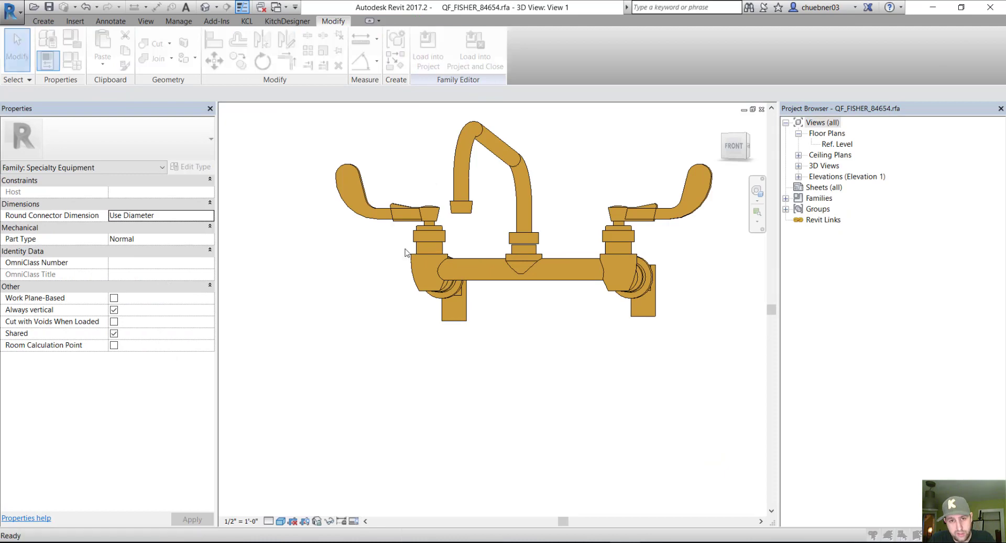
left_click(428, 47)
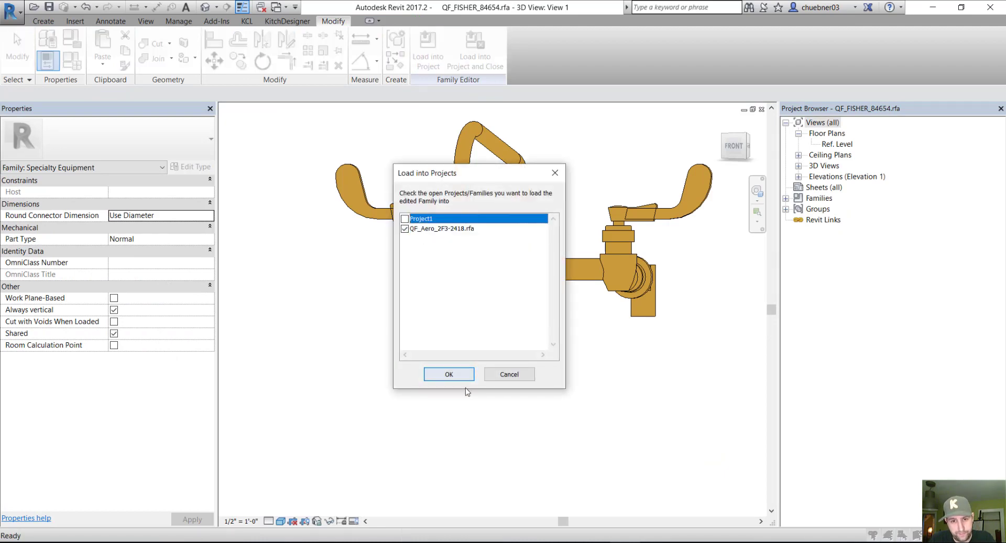
left_click(449, 374)
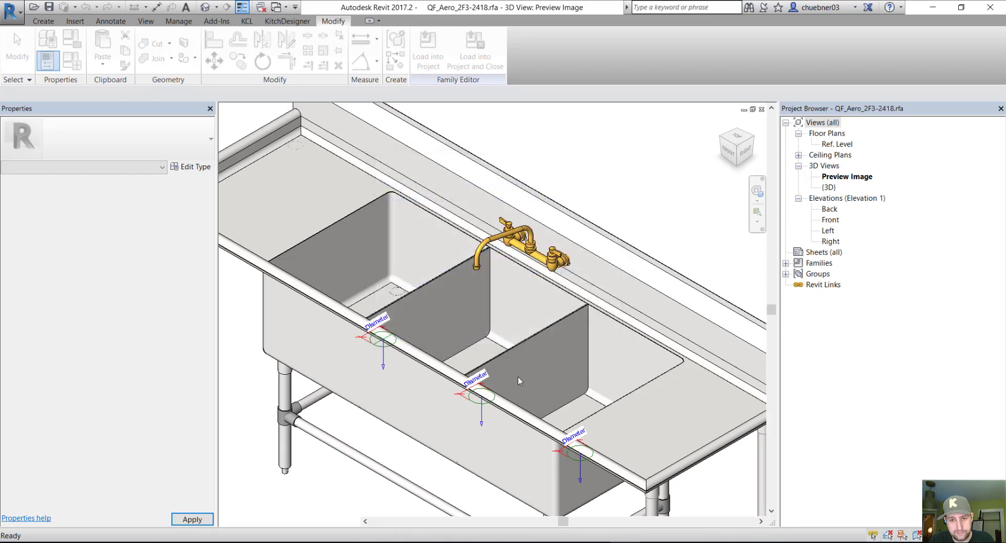
- Place a pipe connector on the faucet's face at the back of the sink
left_click_drag(519, 381, 451, 323)
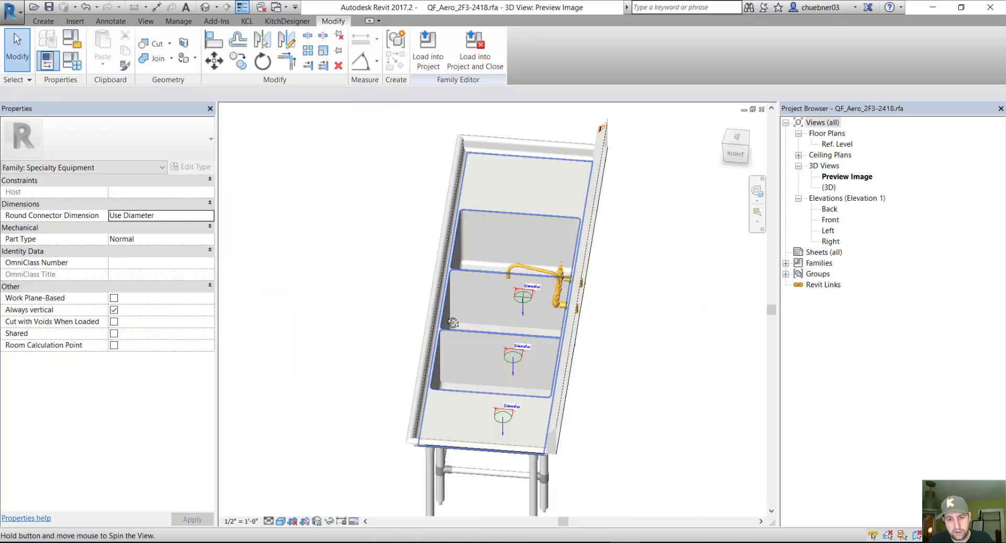
left_click_drag(450, 323, 552, 437)
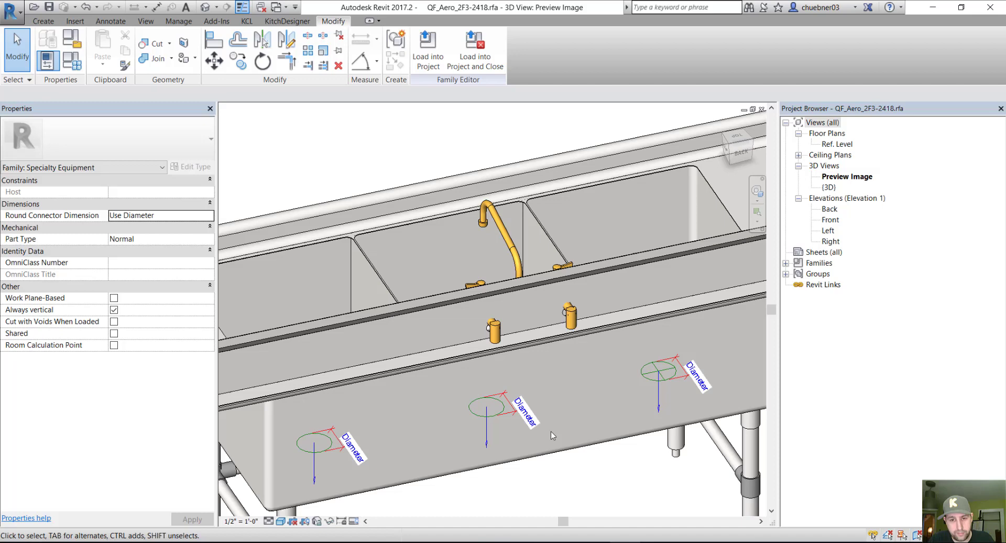
left_click(44, 21)
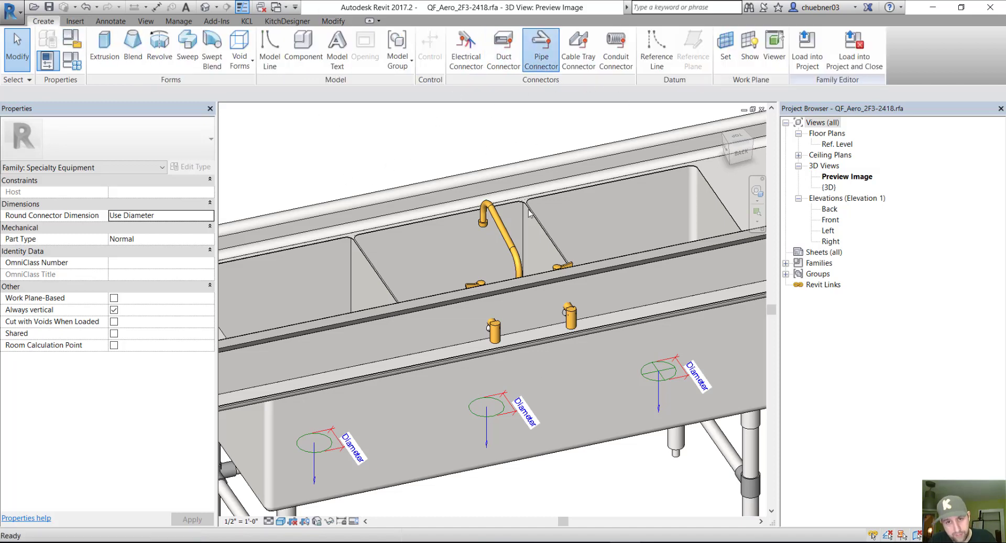
left_click(540, 45)
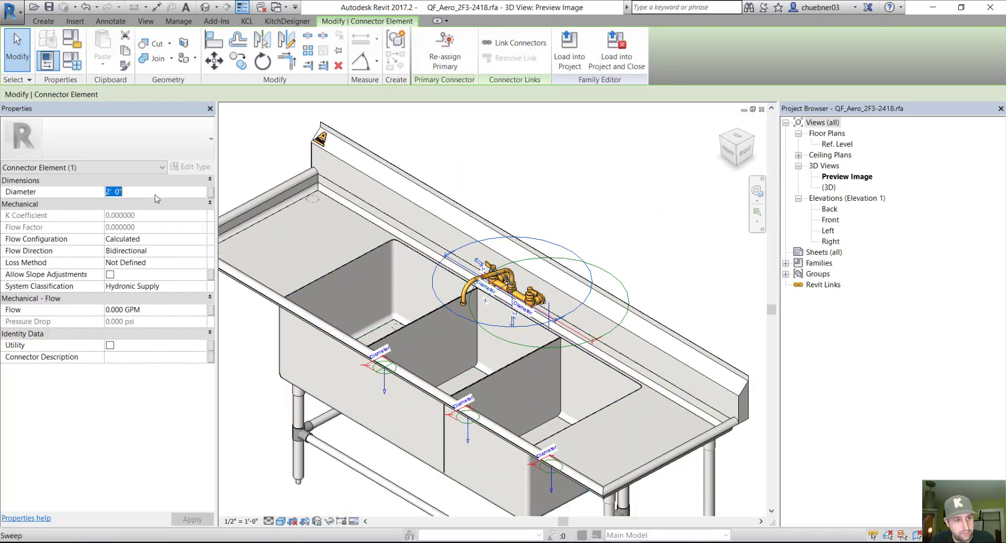
type("1/2\"")
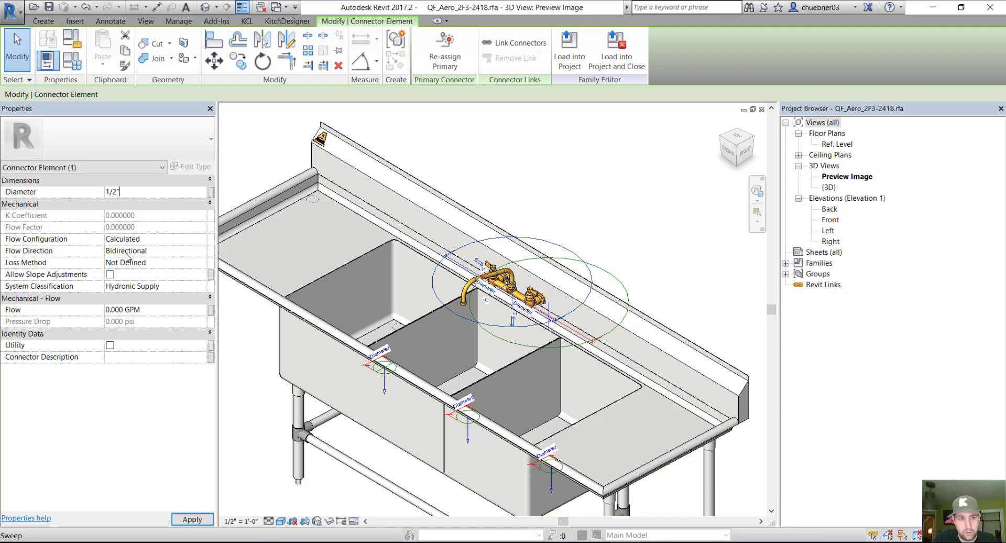
- Set the connector diameter to 1/2", then reload the sink into the project overwriting the old version
type("2' 0\"")
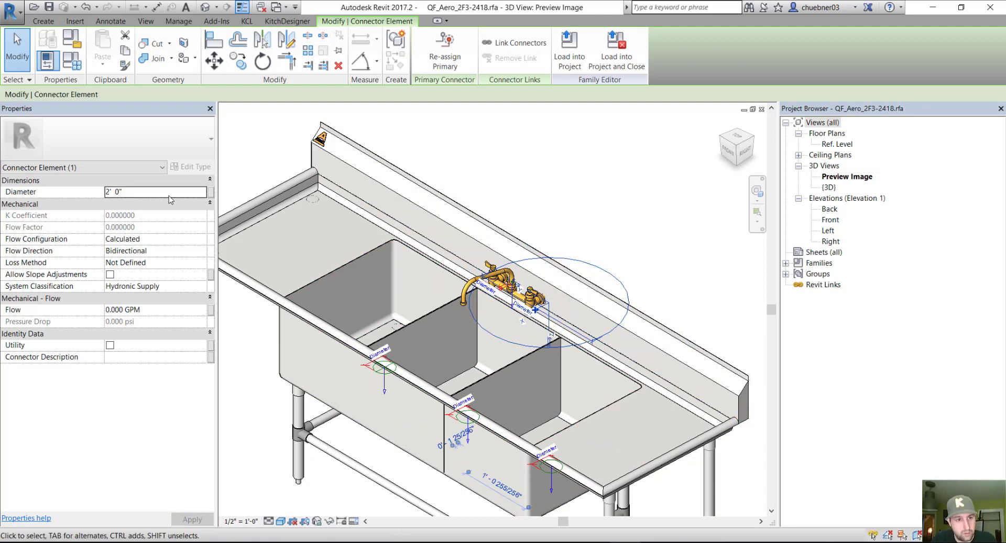
type("0' 0 1/2\"")
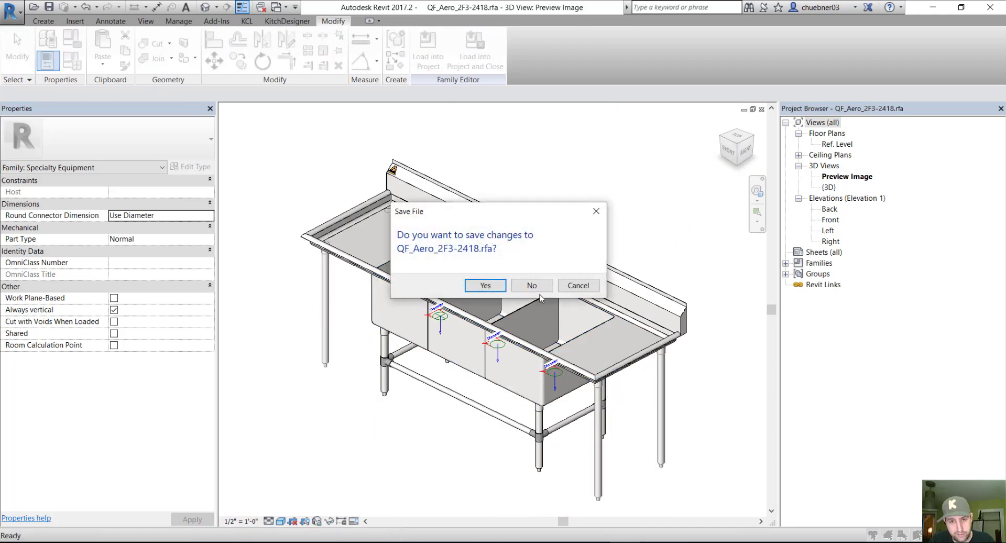
left_click(485, 285)
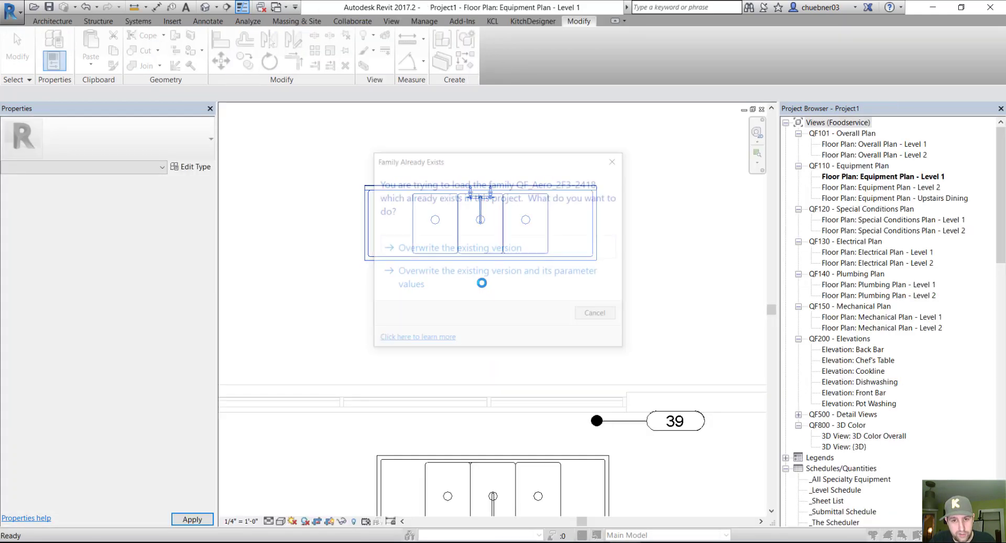
left_click(453, 249)
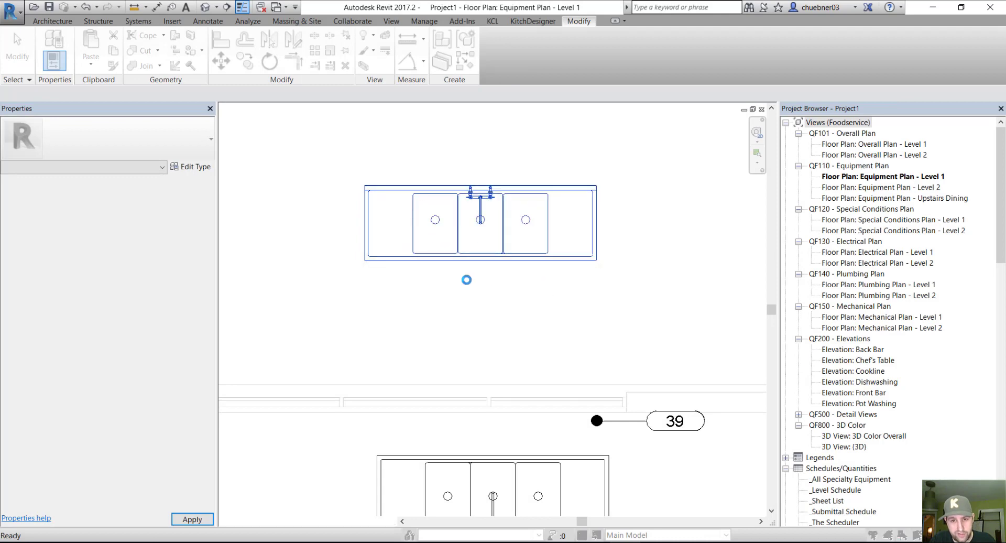